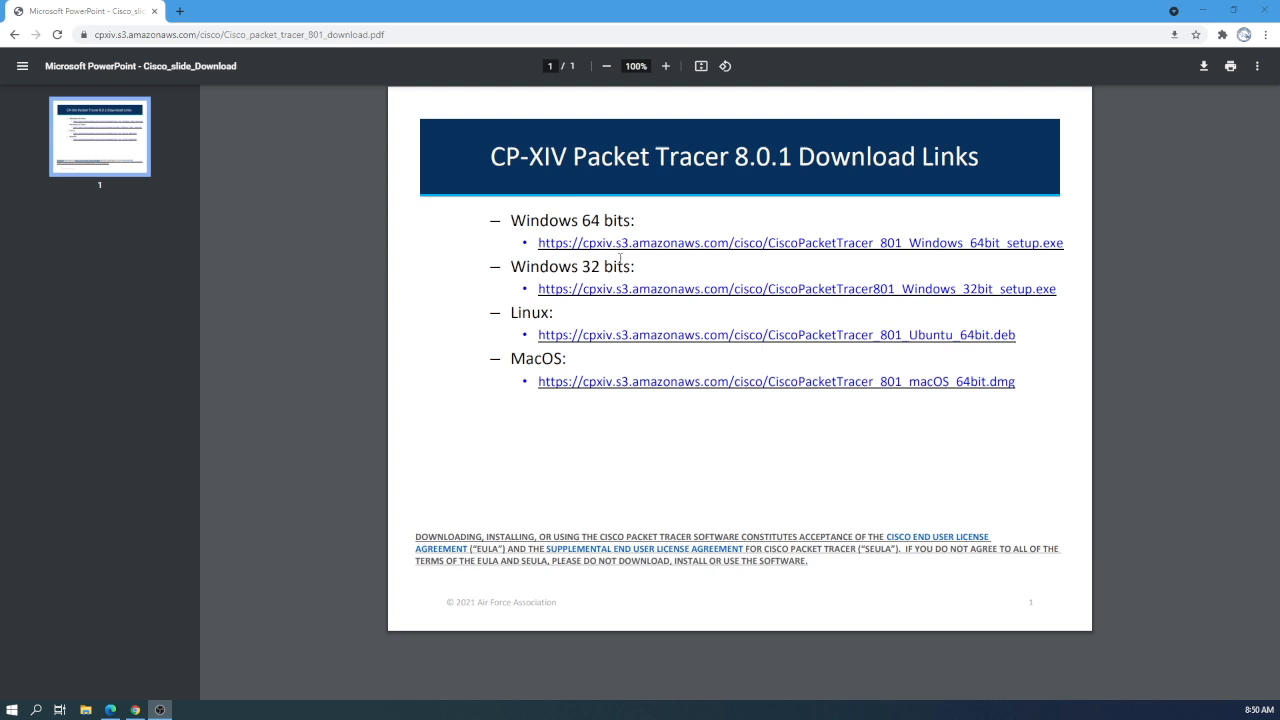
- Download the Windows 64-bit installer from the PDF and open its download options
click(799, 243)
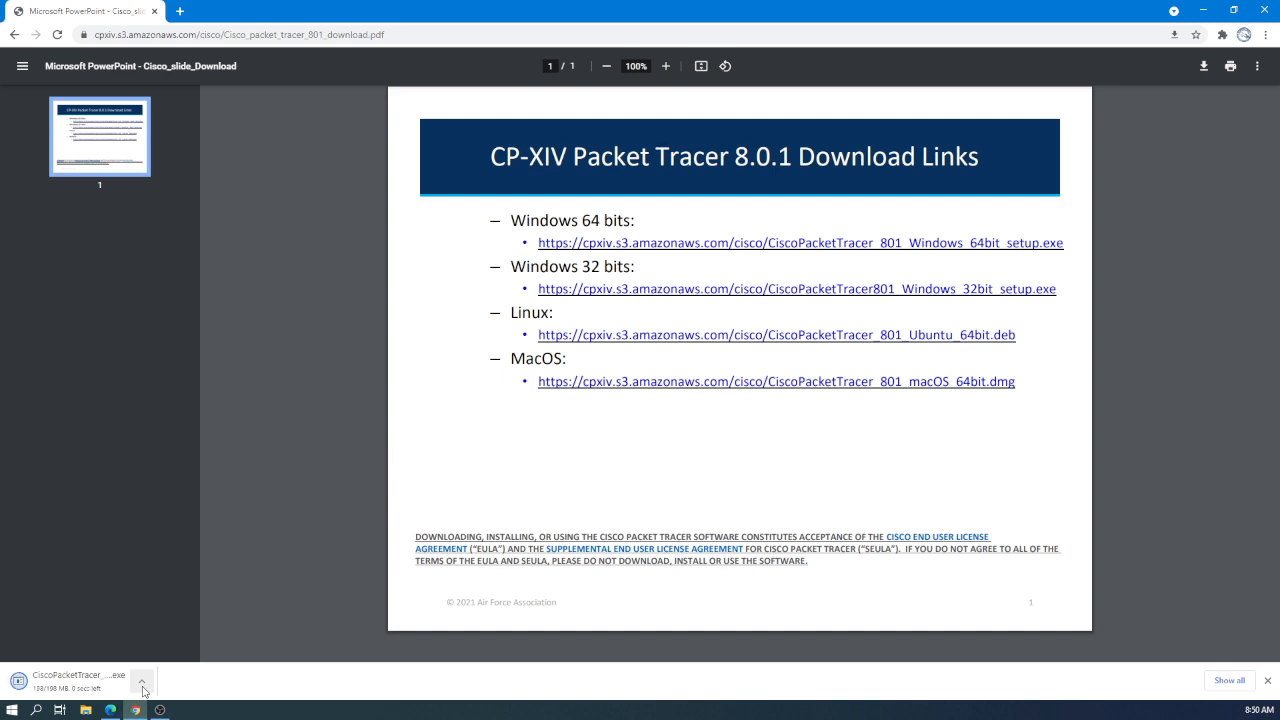
click(142, 681)
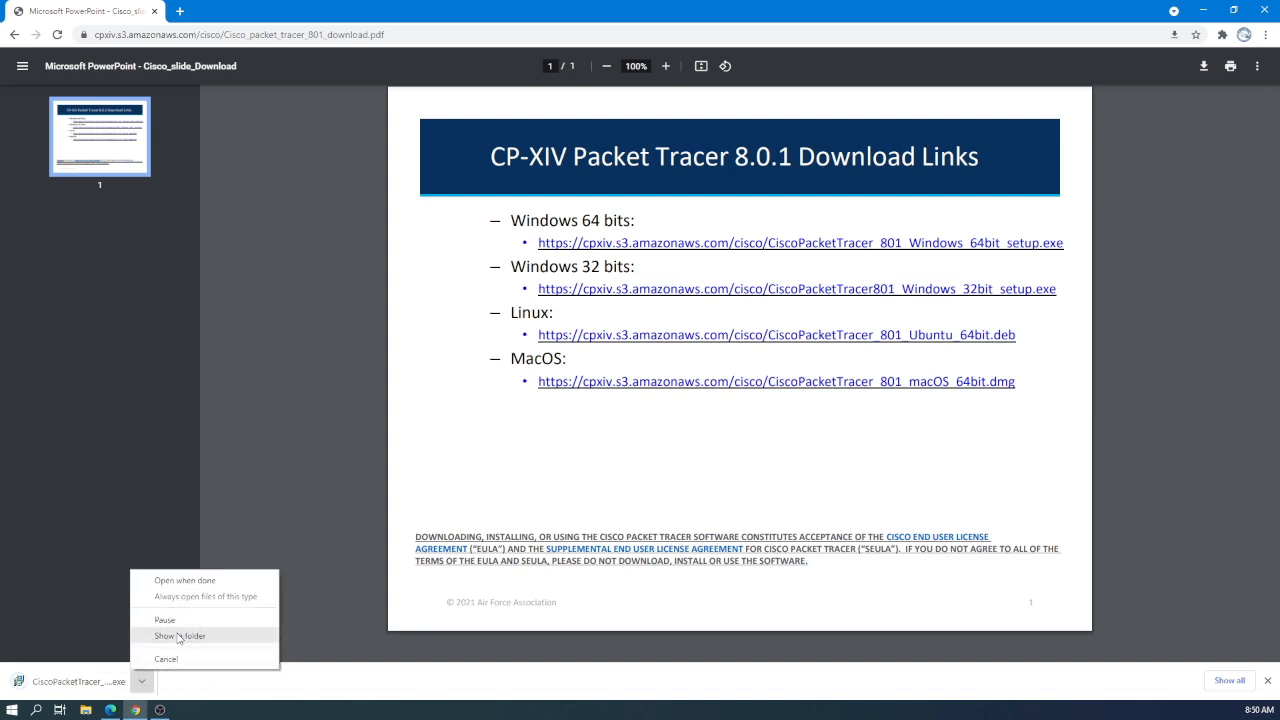
- Show CiscoPacketTracer_801_Windows_64bit_setup.exe in Downloads and run it
click(180, 636)
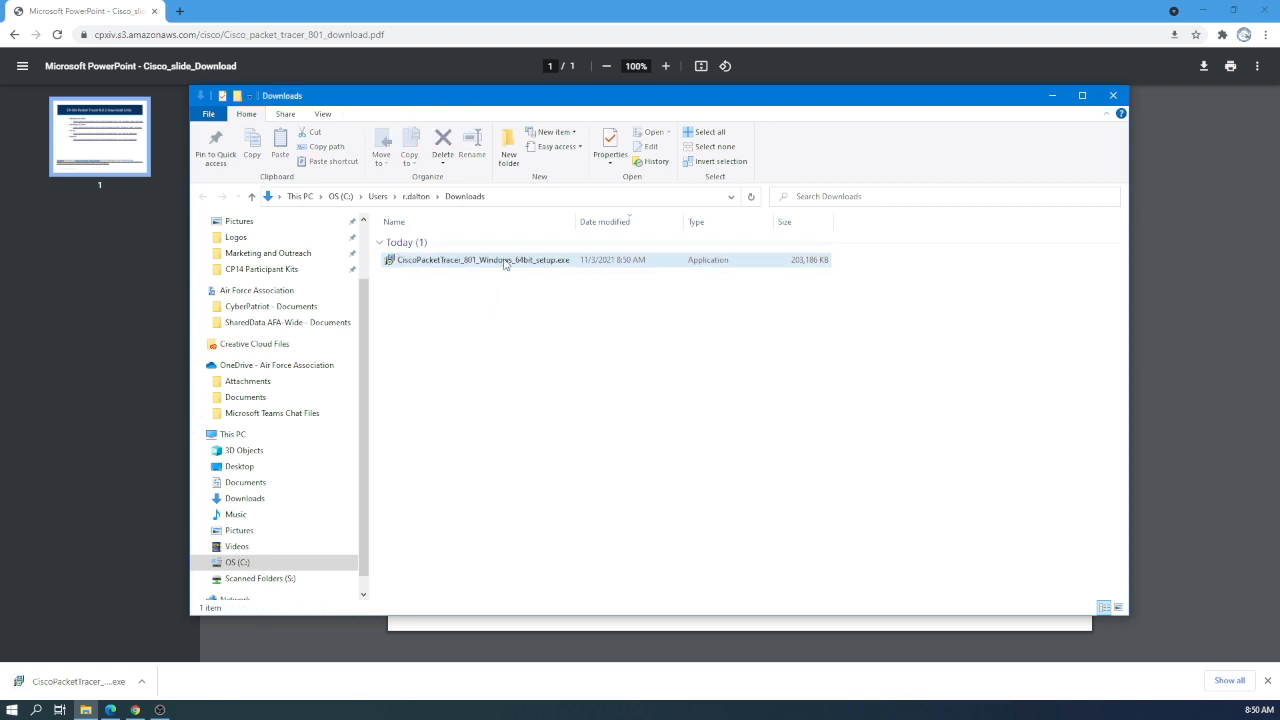
click(484, 259)
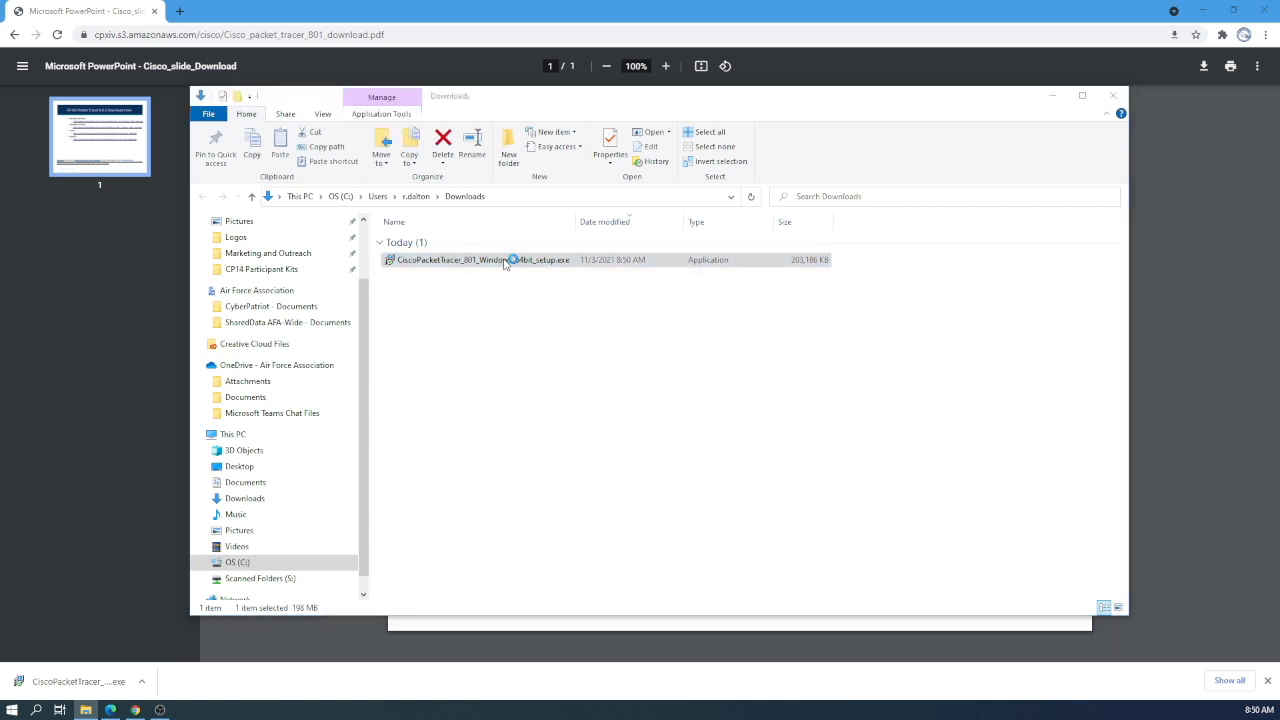
click(480, 259)
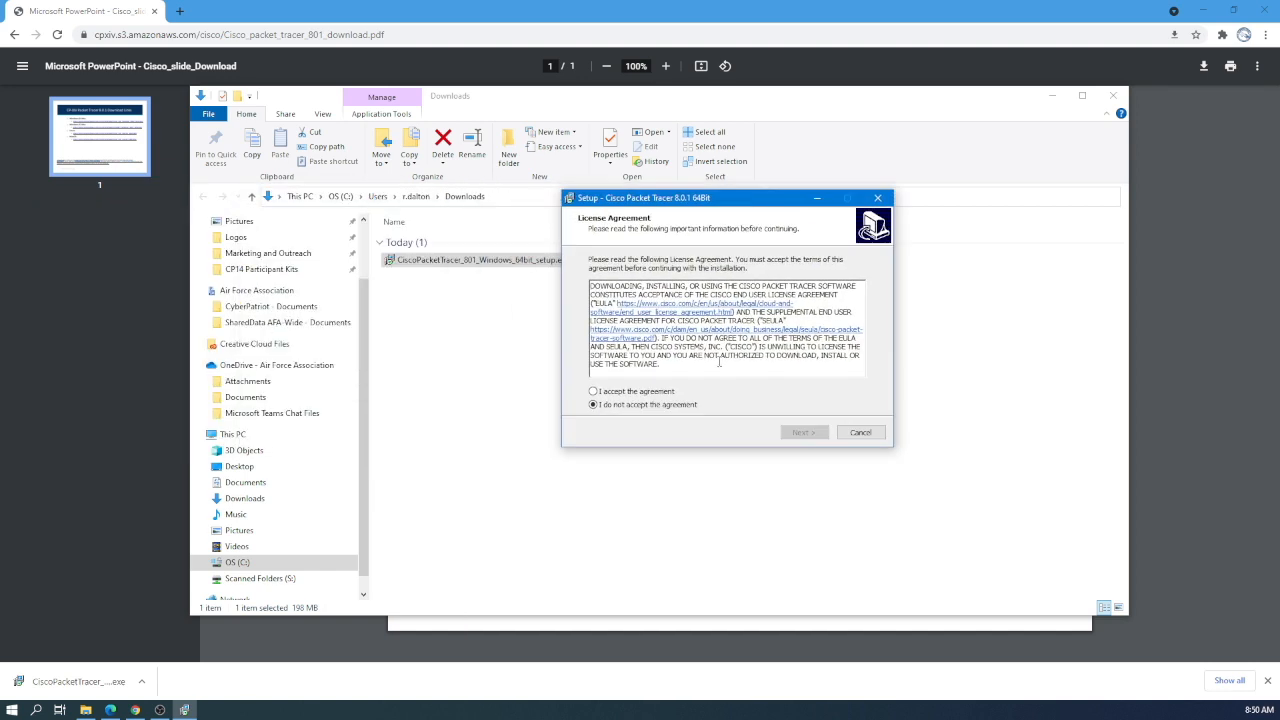
- Accept the license and keep default install folder, Start Menu folder and desktop shortcut
click(593, 405)
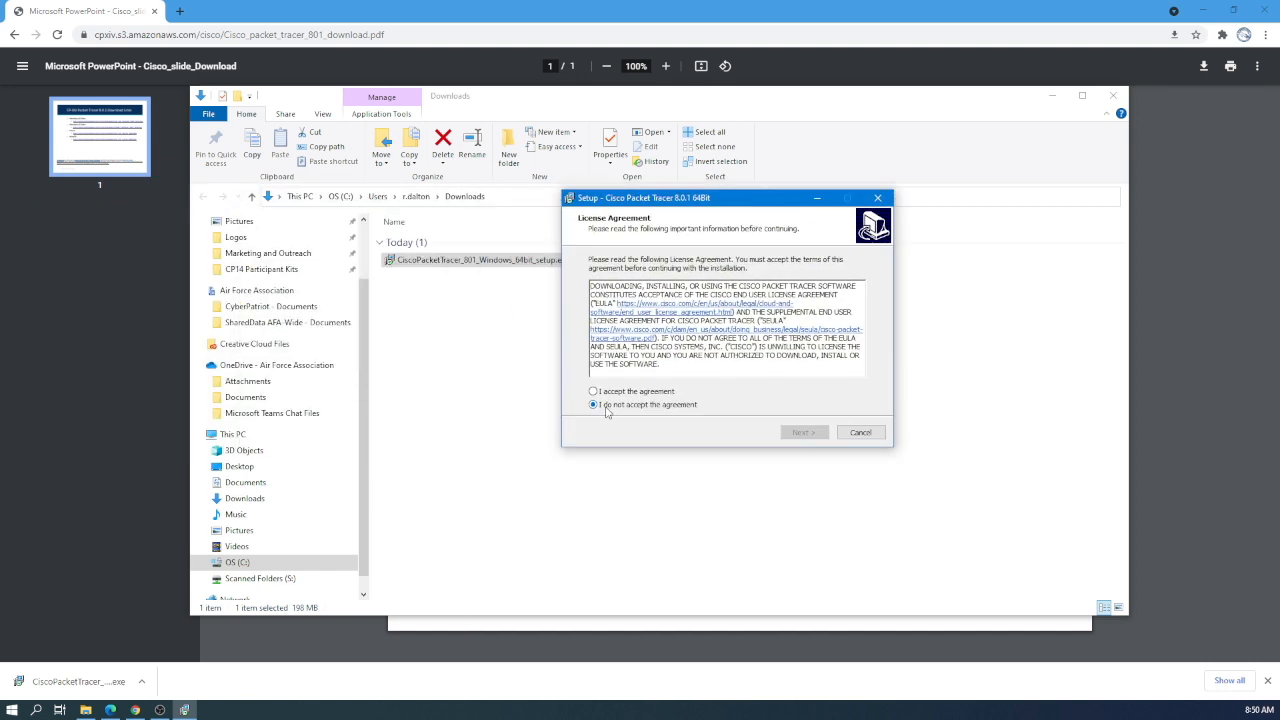
click(593, 391)
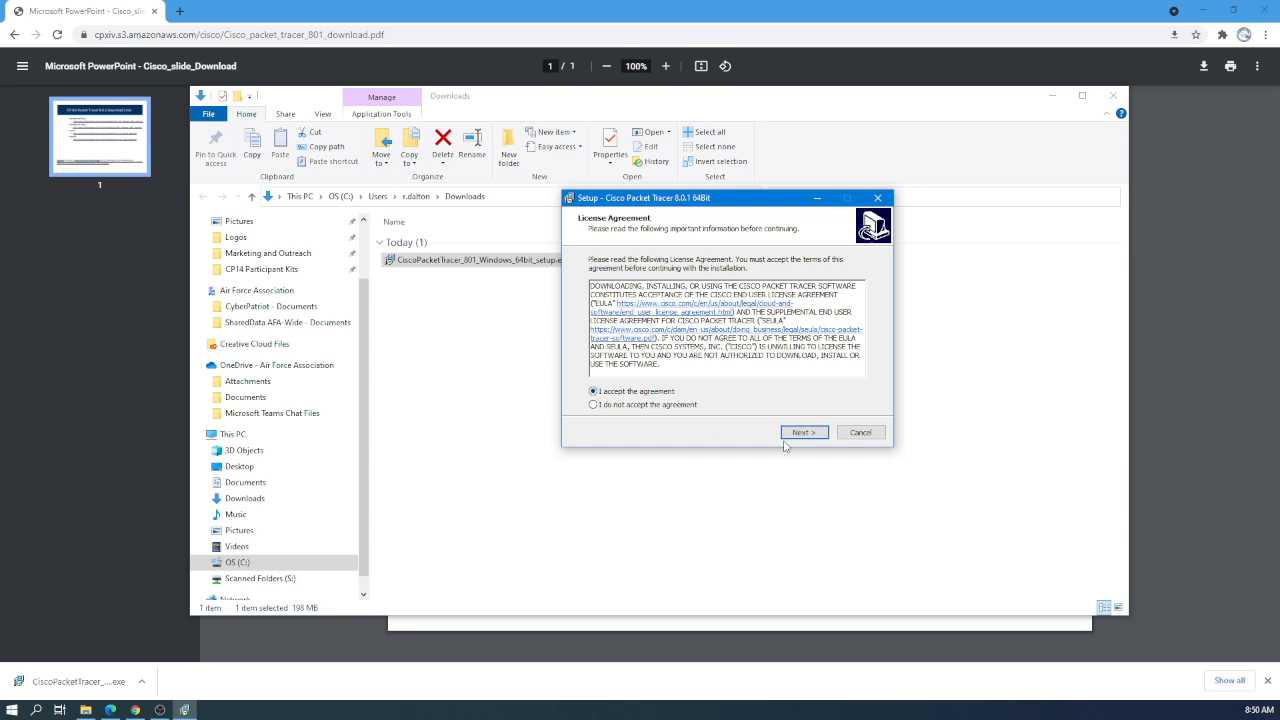
click(803, 432)
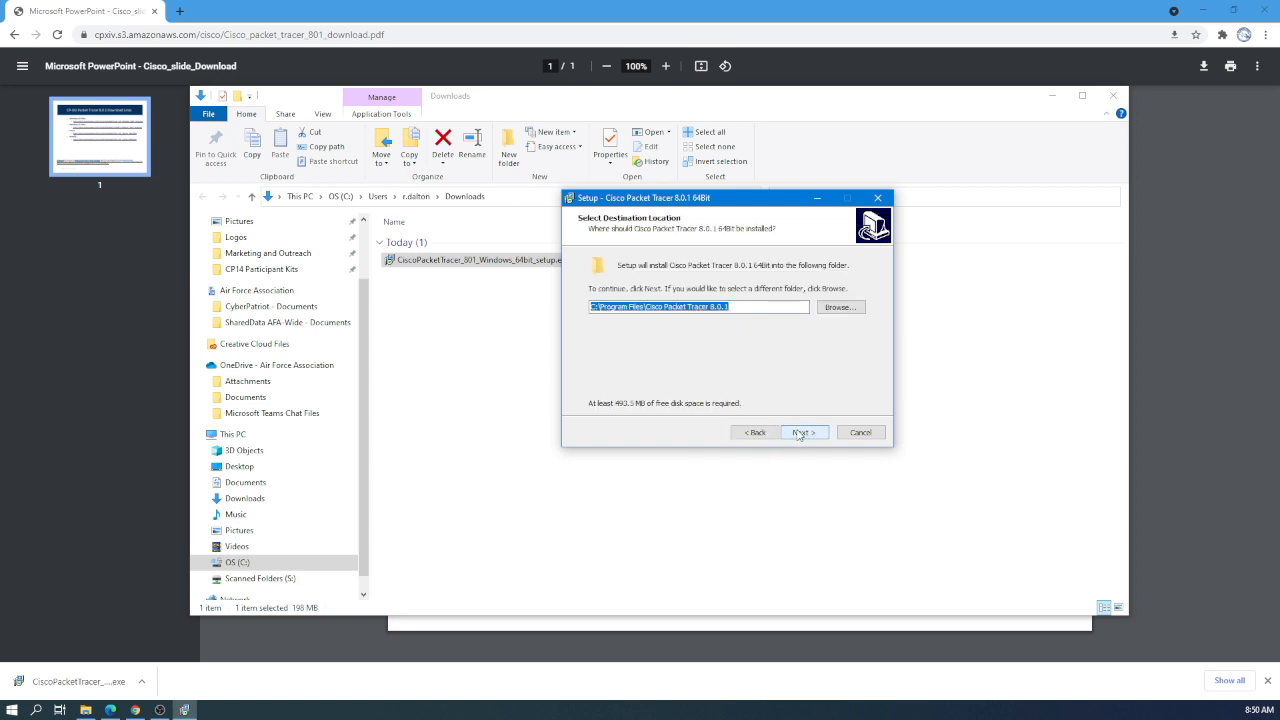
click(803, 432)
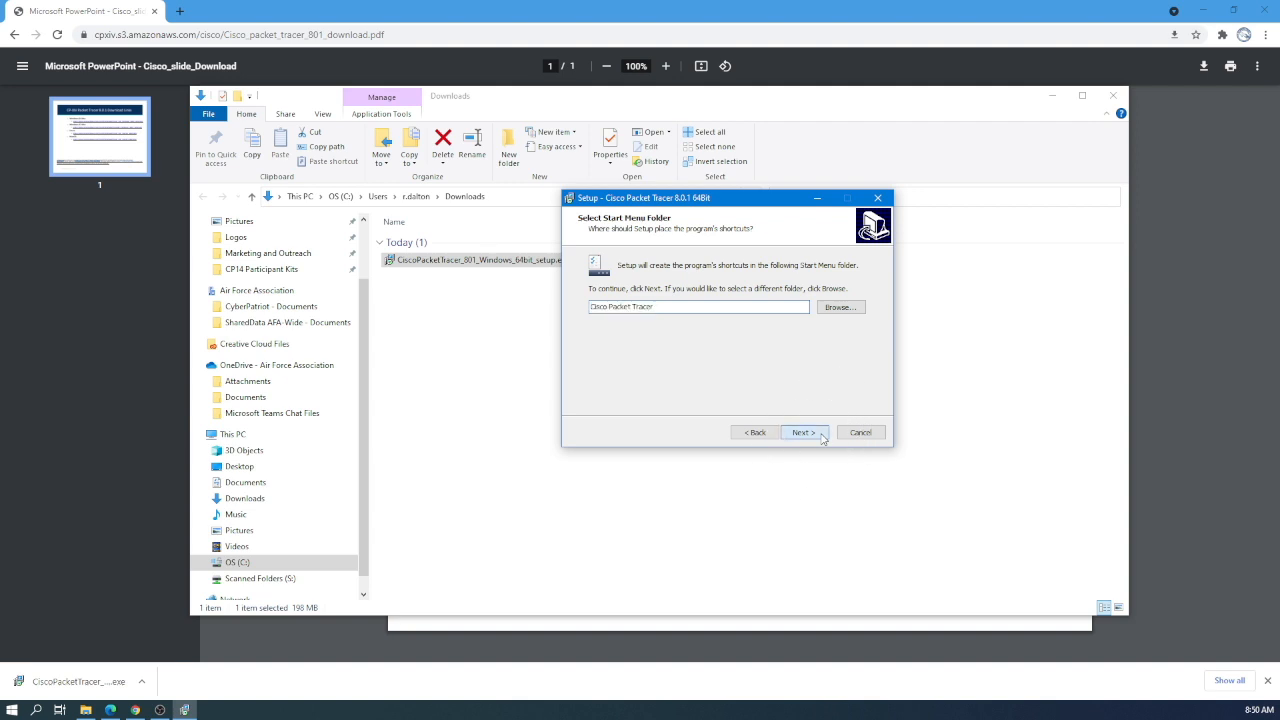
click(802, 432)
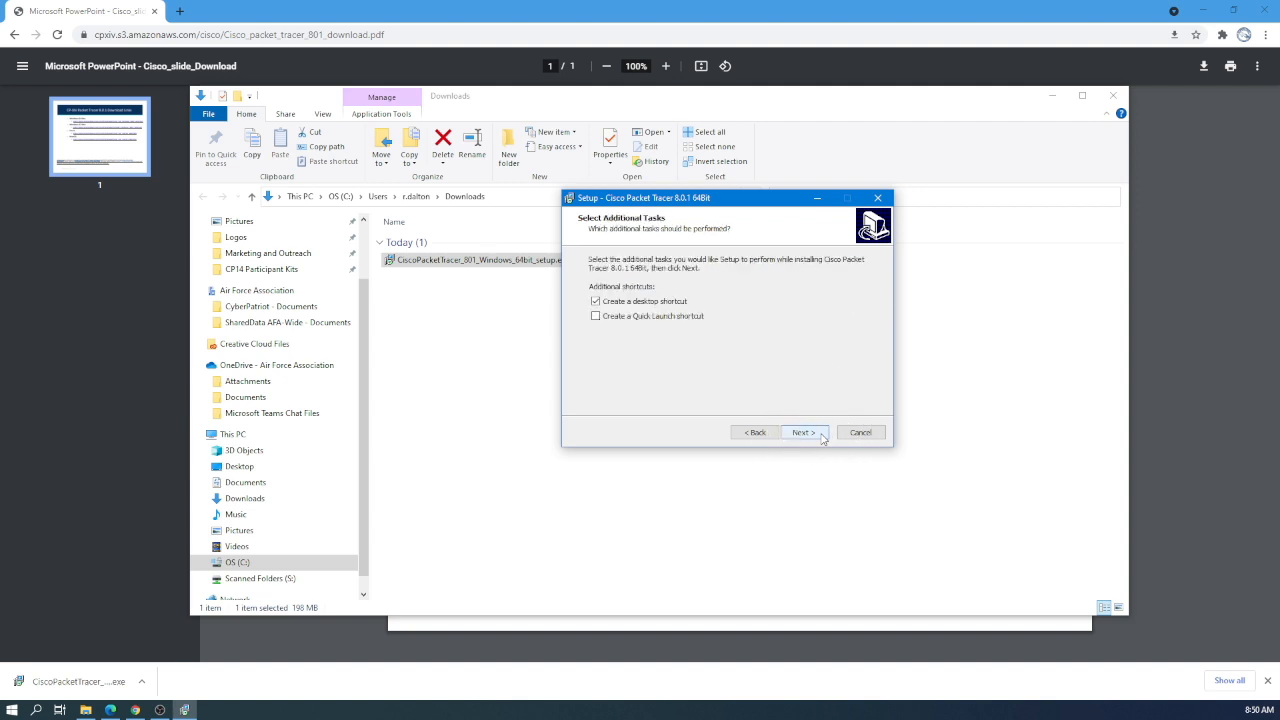
click(803, 432)
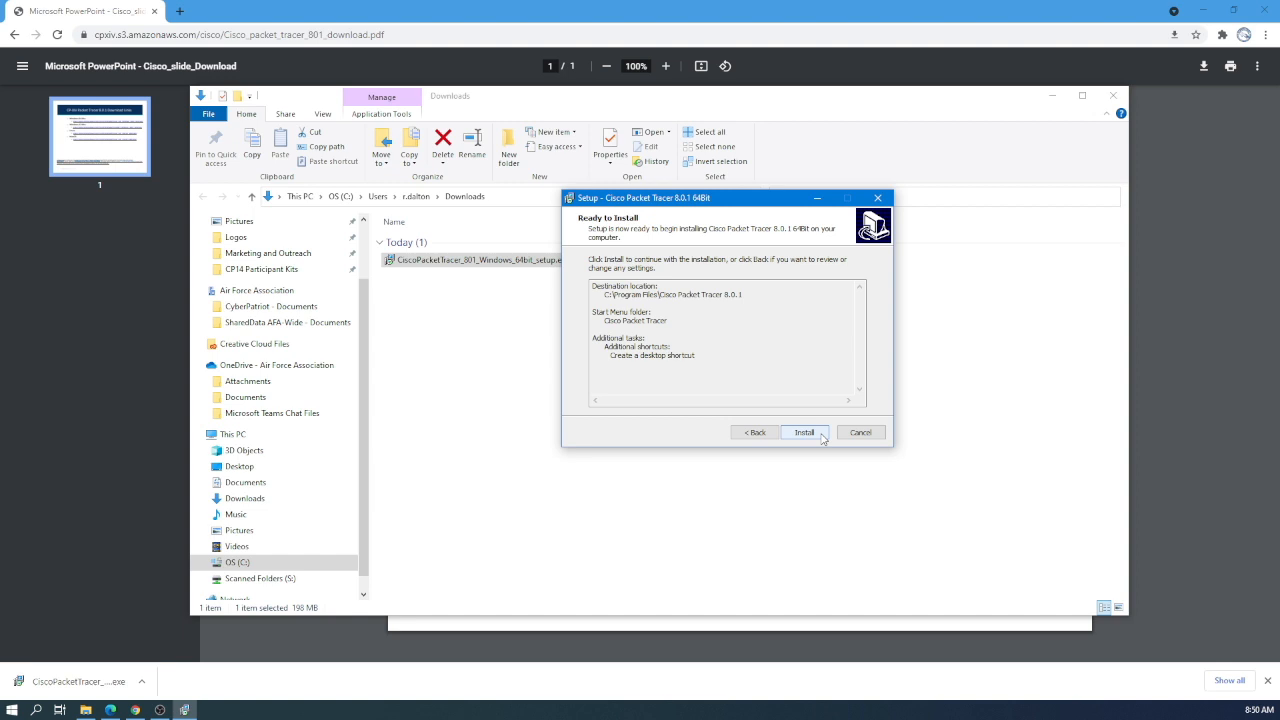
- Install Packet Tracer 8.0.1 and finish with 'Launch Cisco Packet Tracer' checked
click(804, 432)
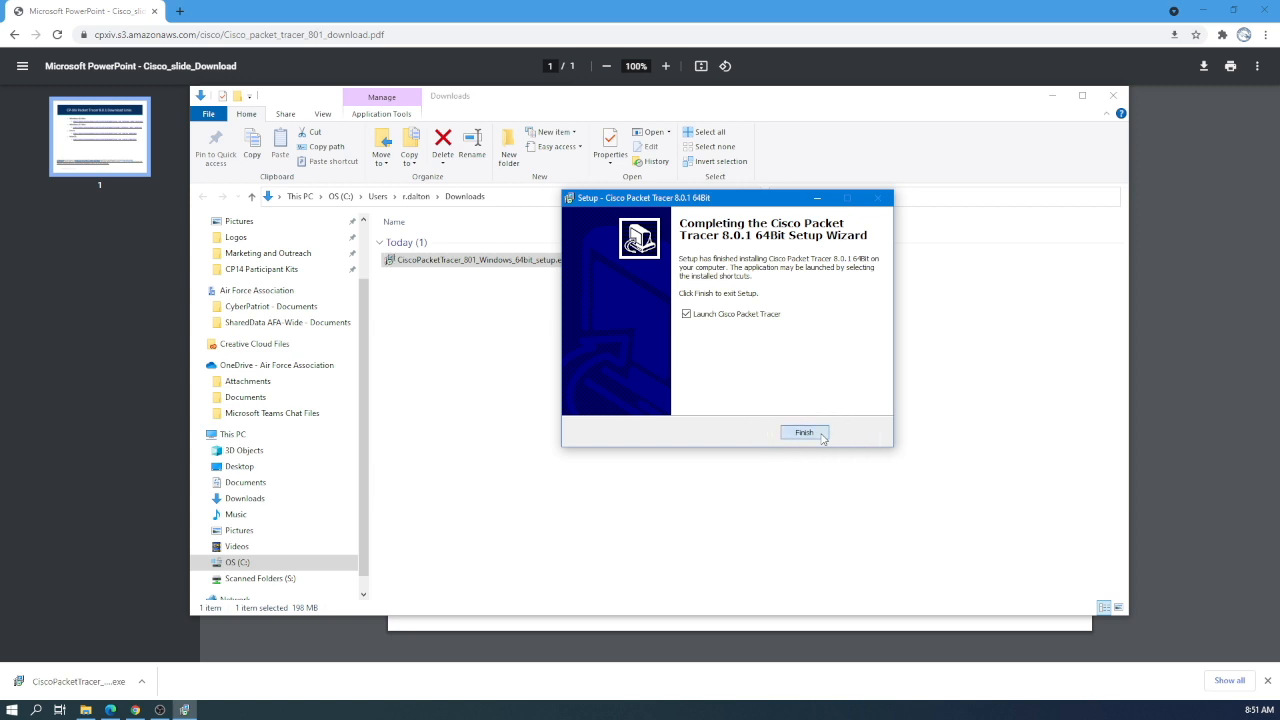
click(804, 432)
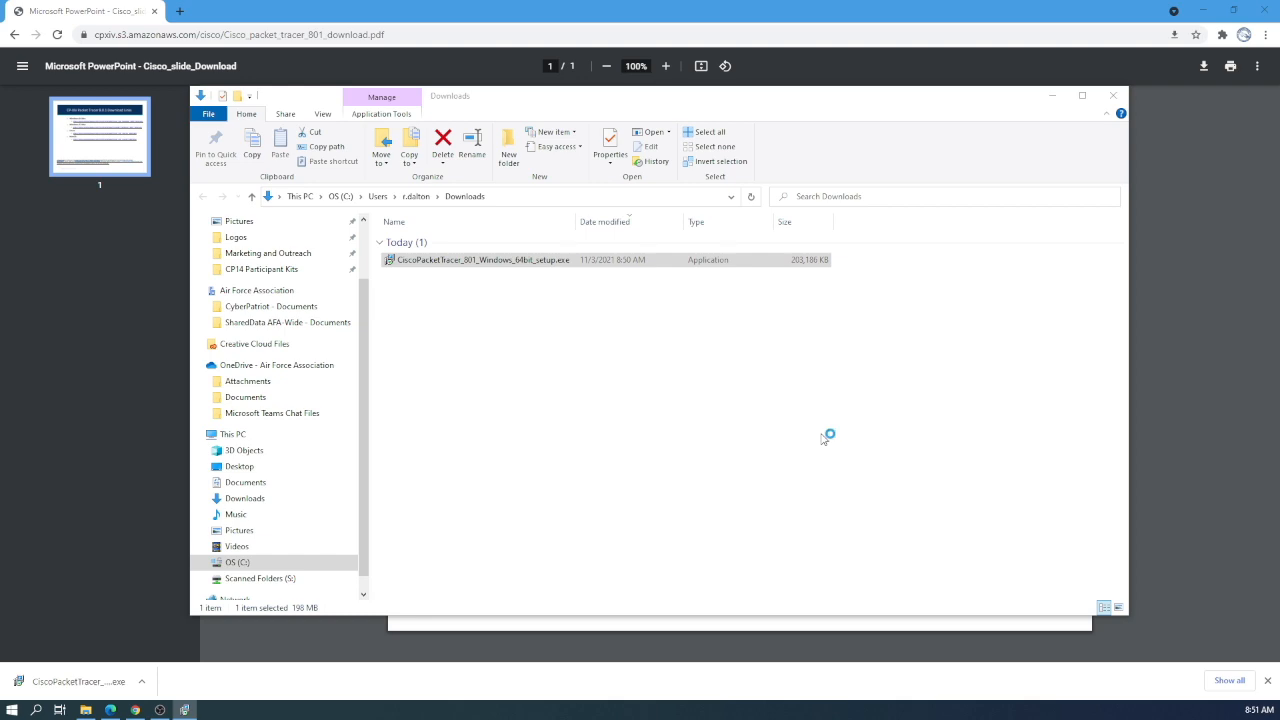